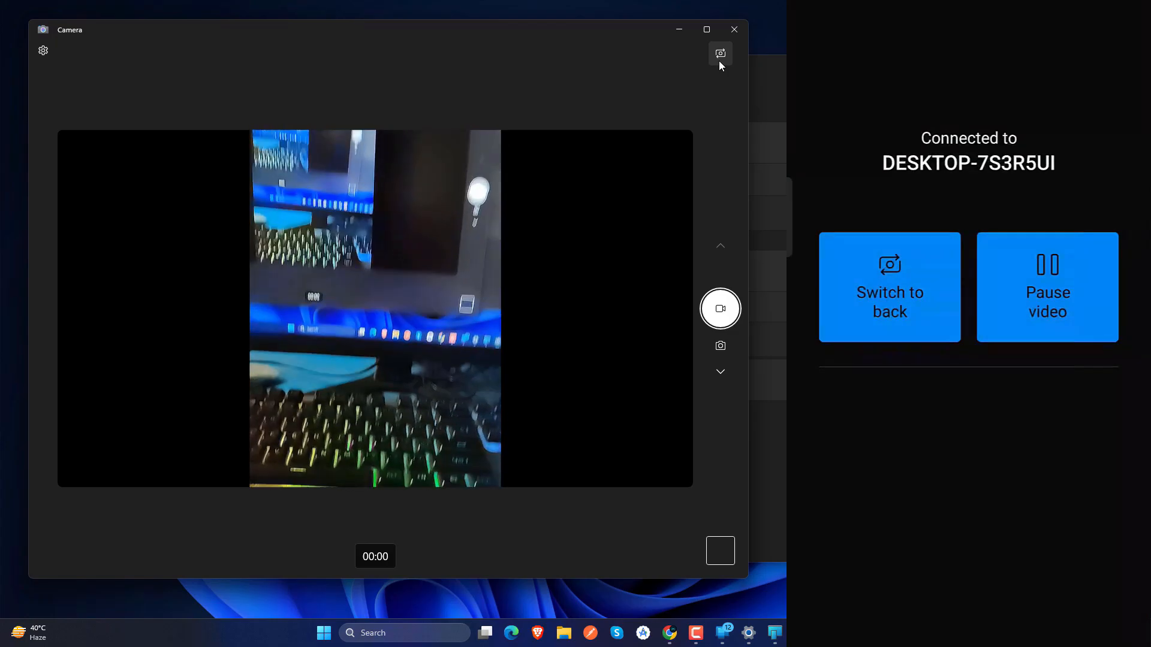
# Leave the Camera view and bring up File Explorer Home with its context menu.
pyautogui.click(889, 287)
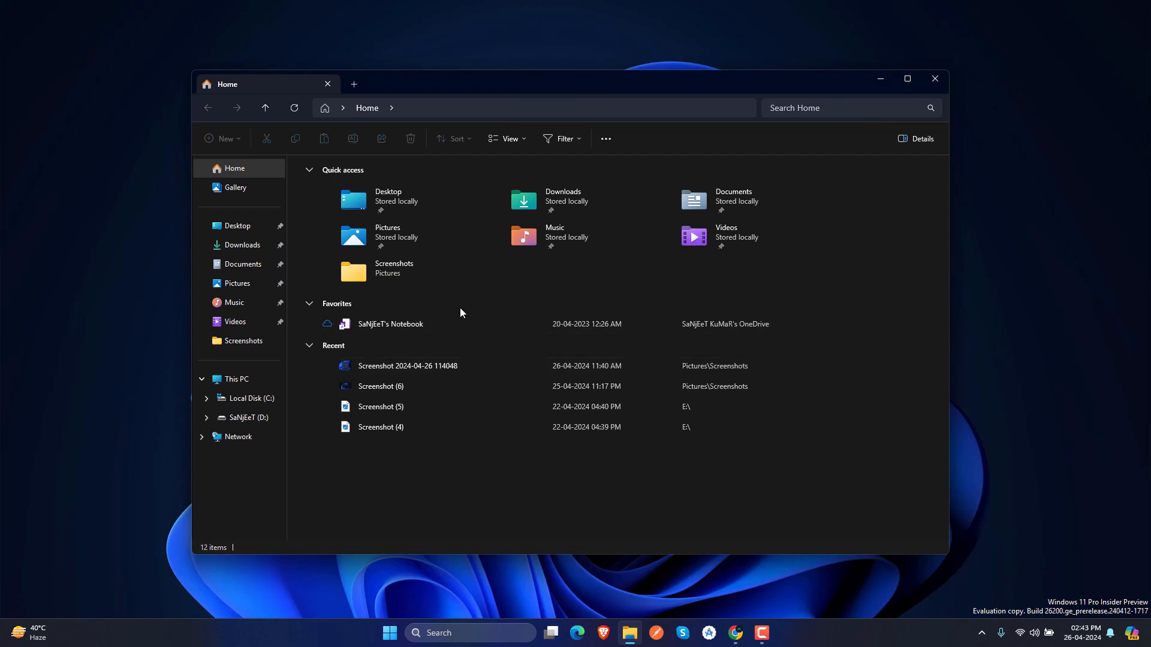
pyautogui.rightClick(456, 187)
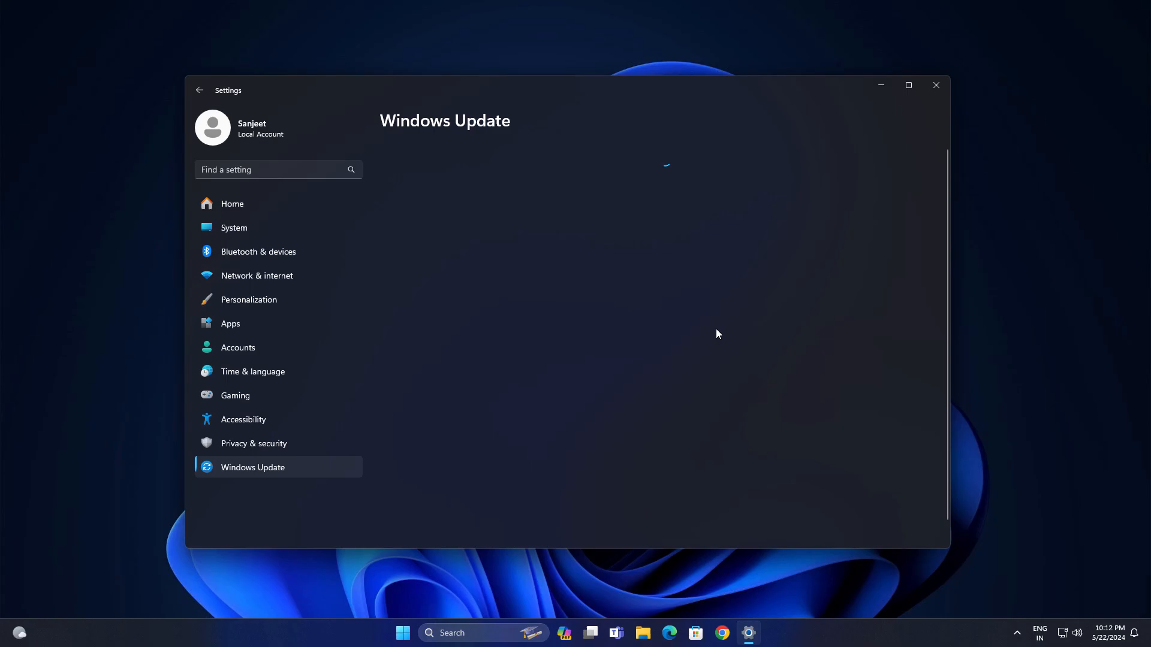
# Start joining the Windows Insider Program, then launch winver for version information.
pyautogui.click(880, 163)
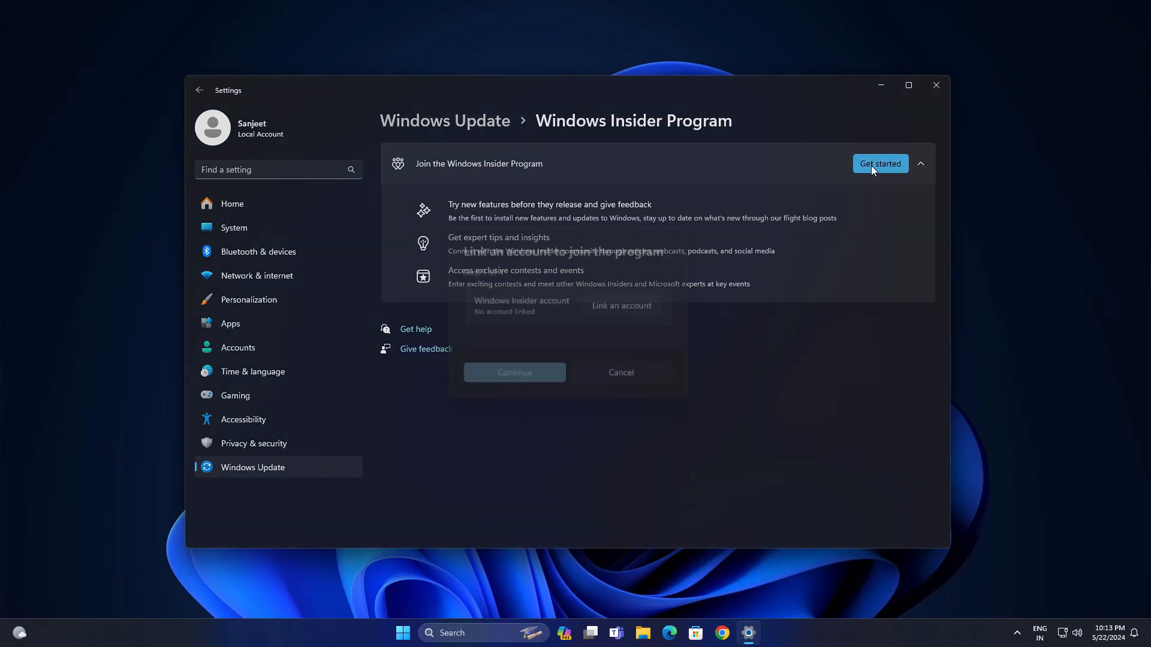
pyautogui.click(620, 306)
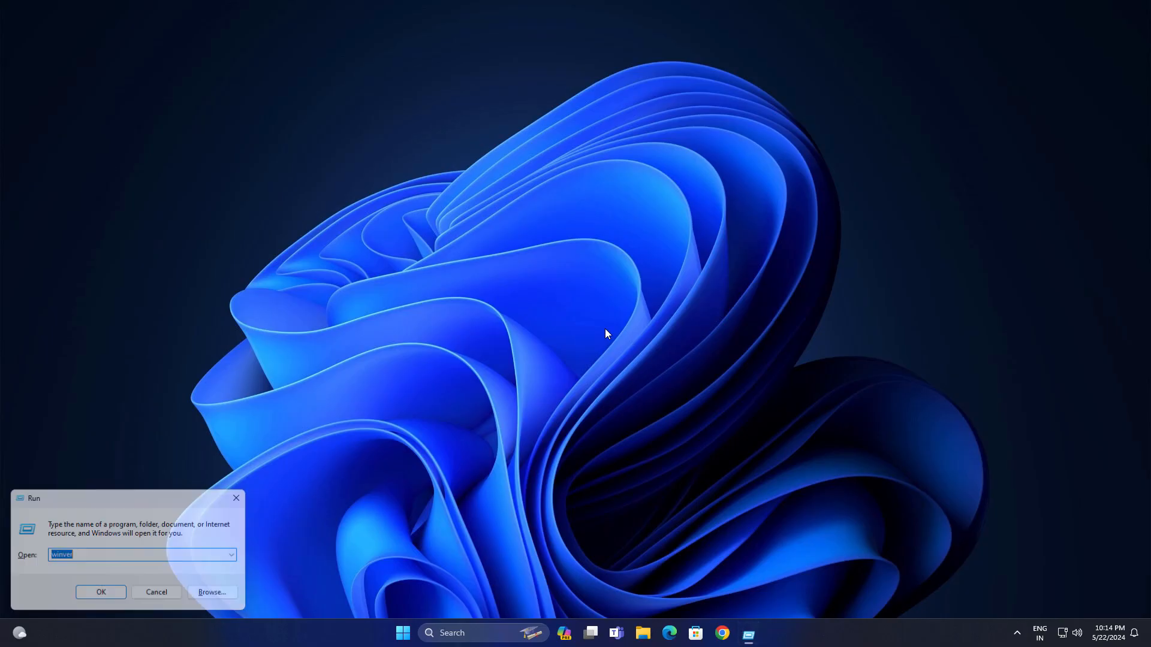
pyautogui.click(100, 590)
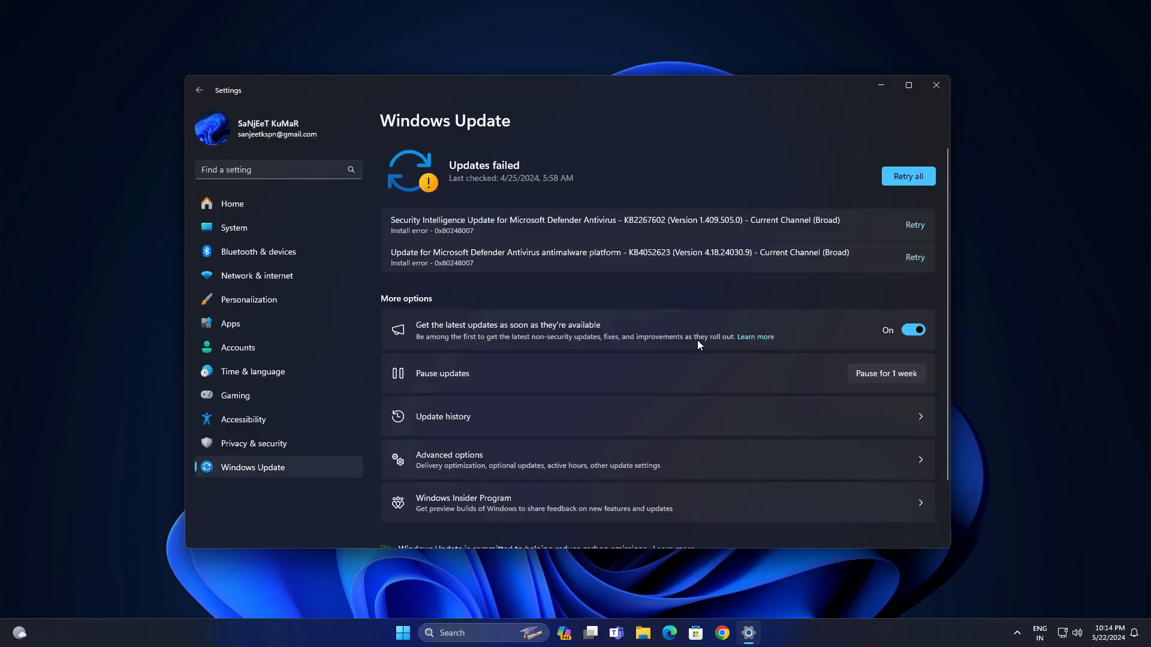
# Run a fresh check for available Windows updates.
pyautogui.click(907, 176)
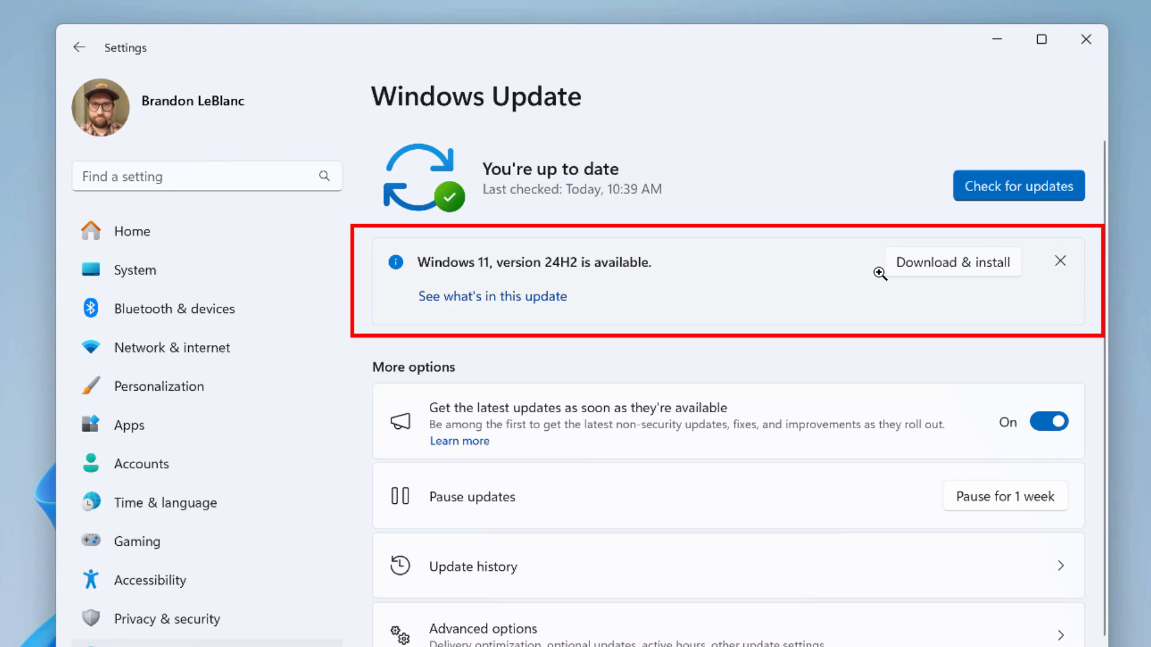
pyautogui.moveTo(880, 296)
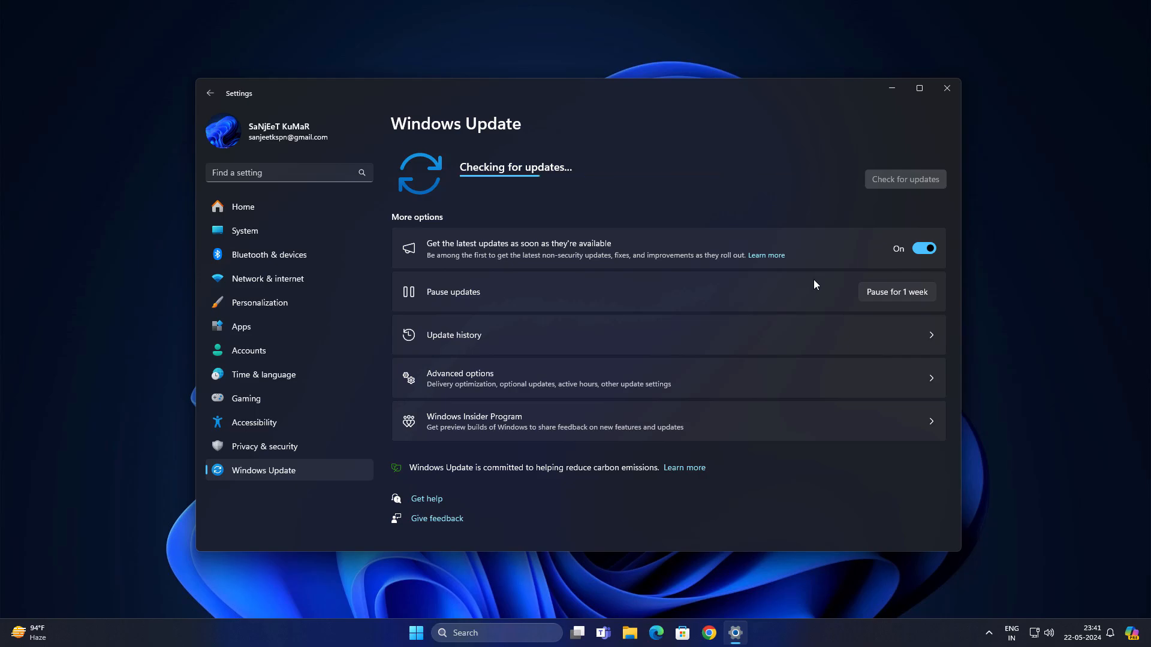
pyautogui.moveTo(927, 132)
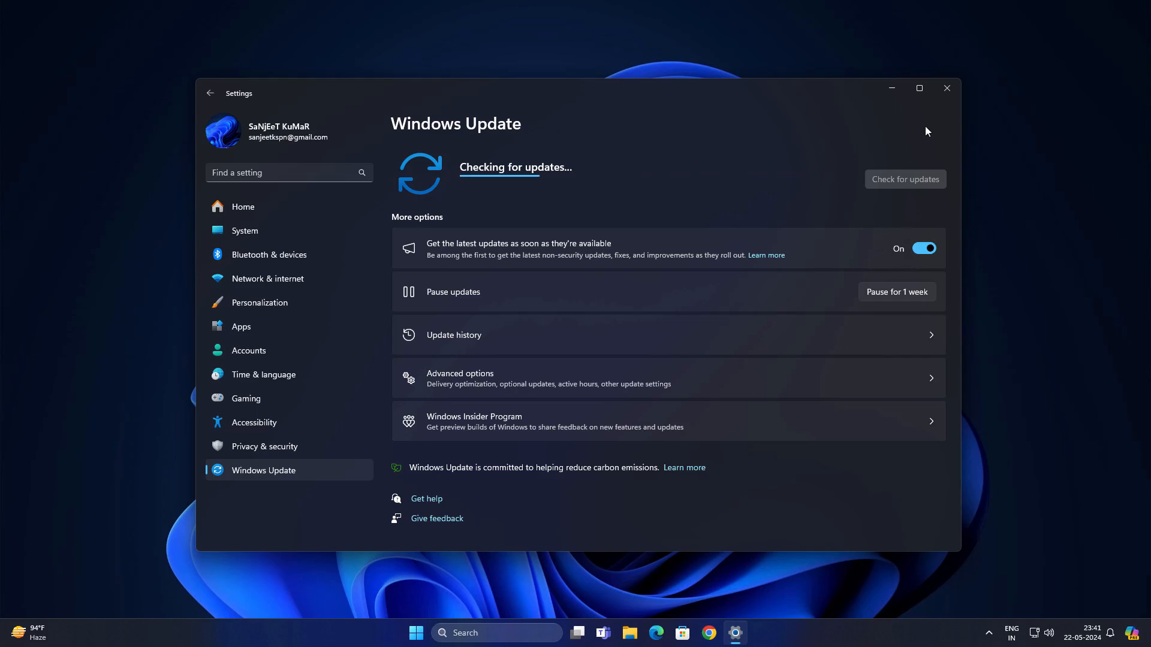
pyautogui.click(415, 632)
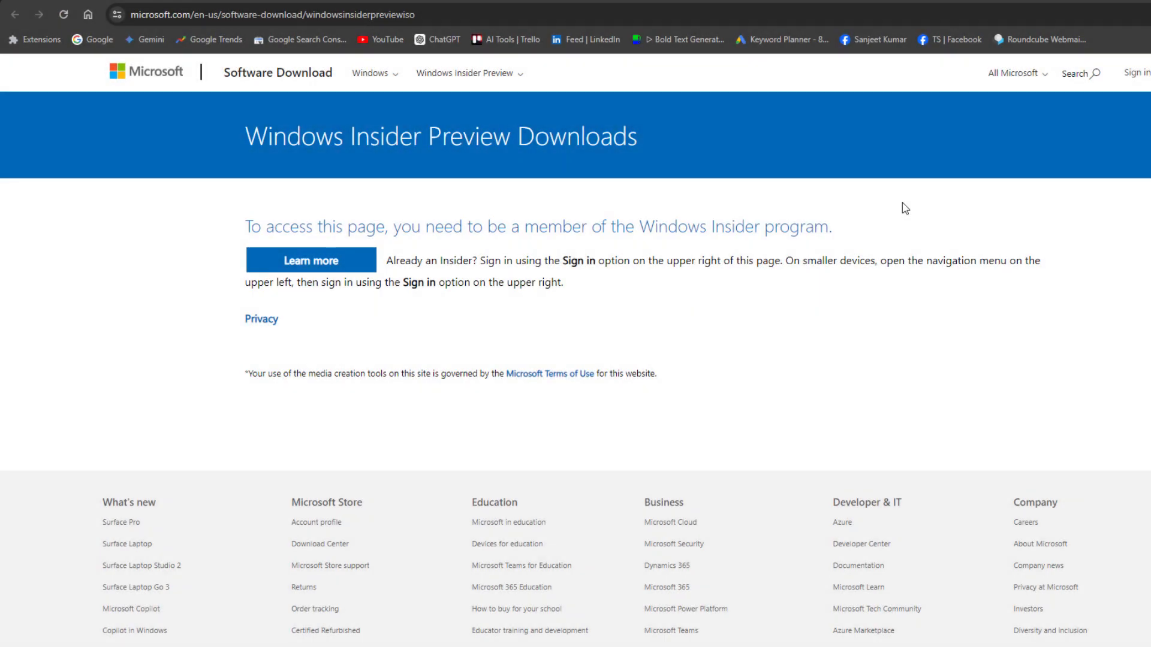
pyautogui.moveTo(871, 231)
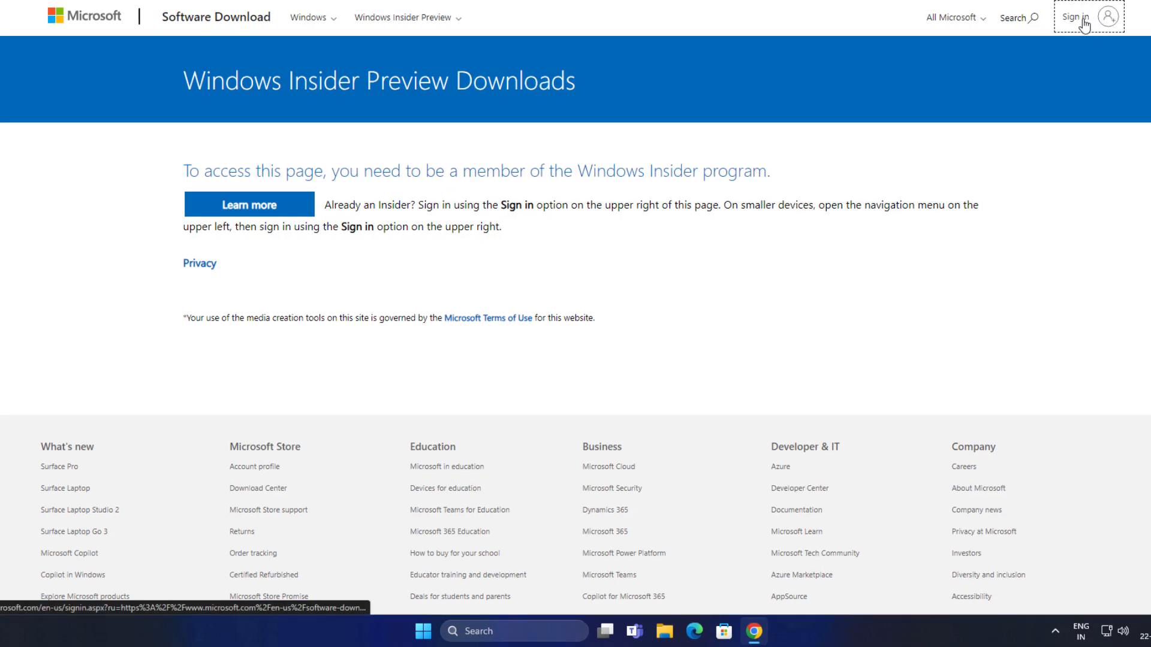
# Sign in as an Insider and choose the Release Preview Channel edition in English (United States).
pyautogui.click(351, 255)
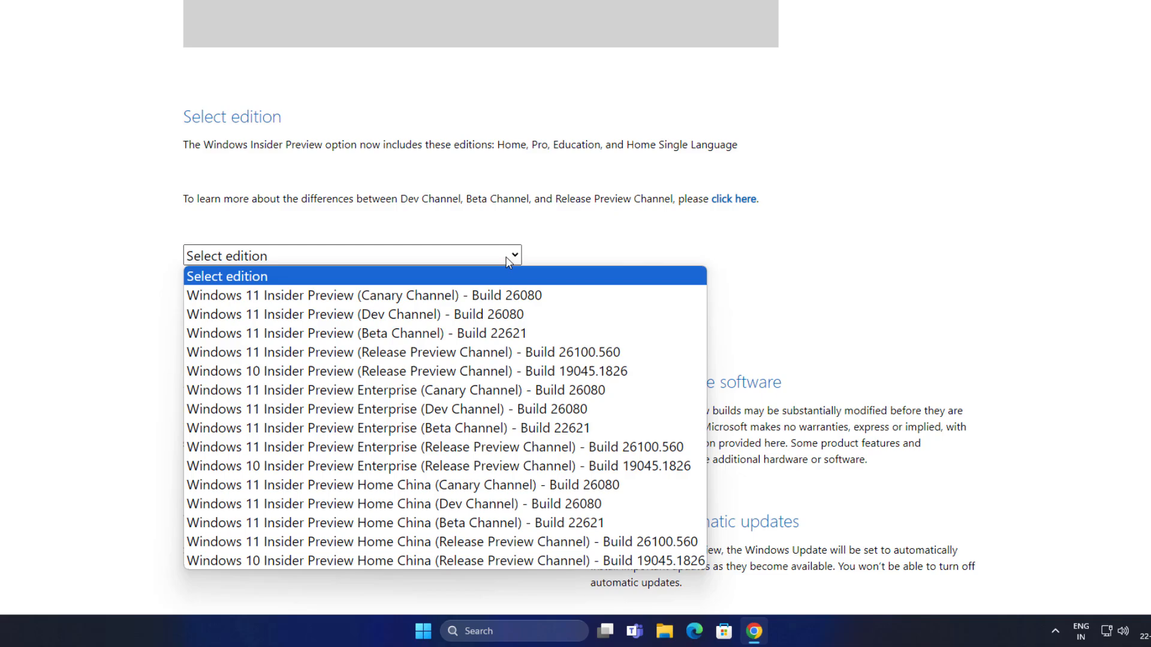
pyautogui.moveTo(430, 357)
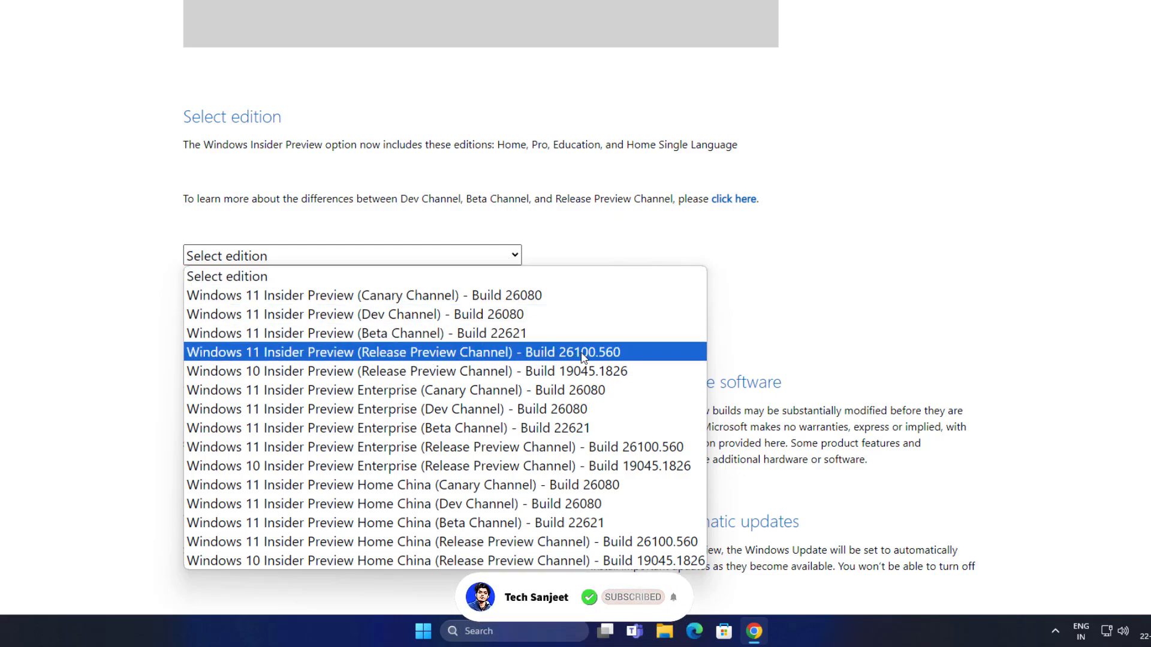
pyautogui.click(403, 351)
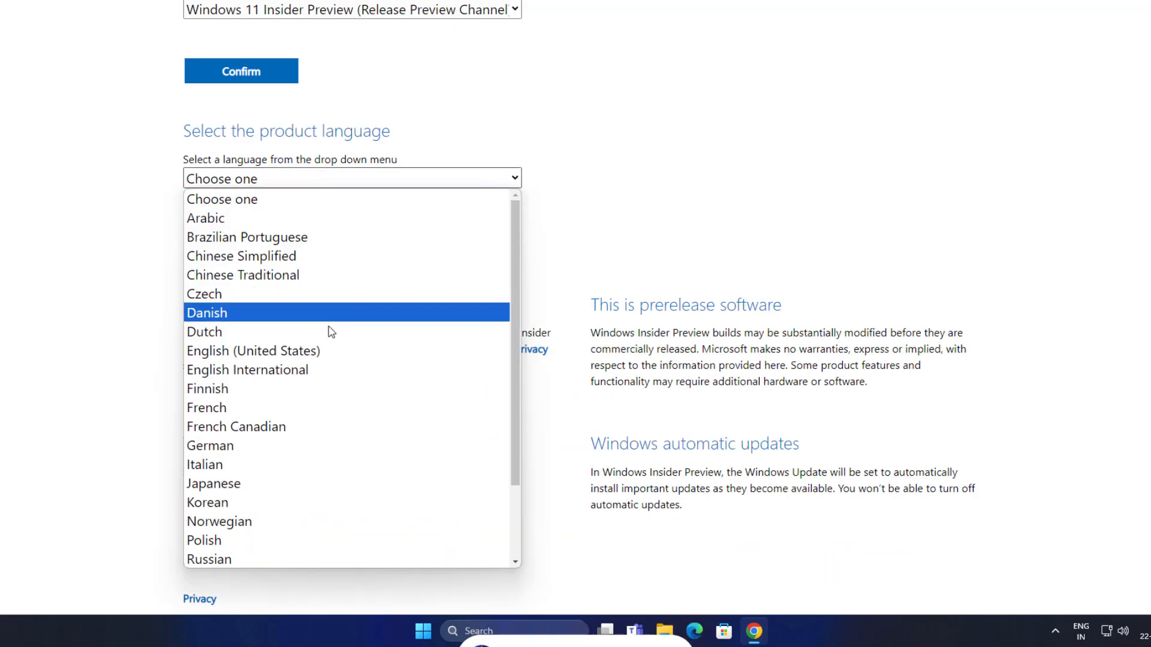
pyautogui.click(253, 352)
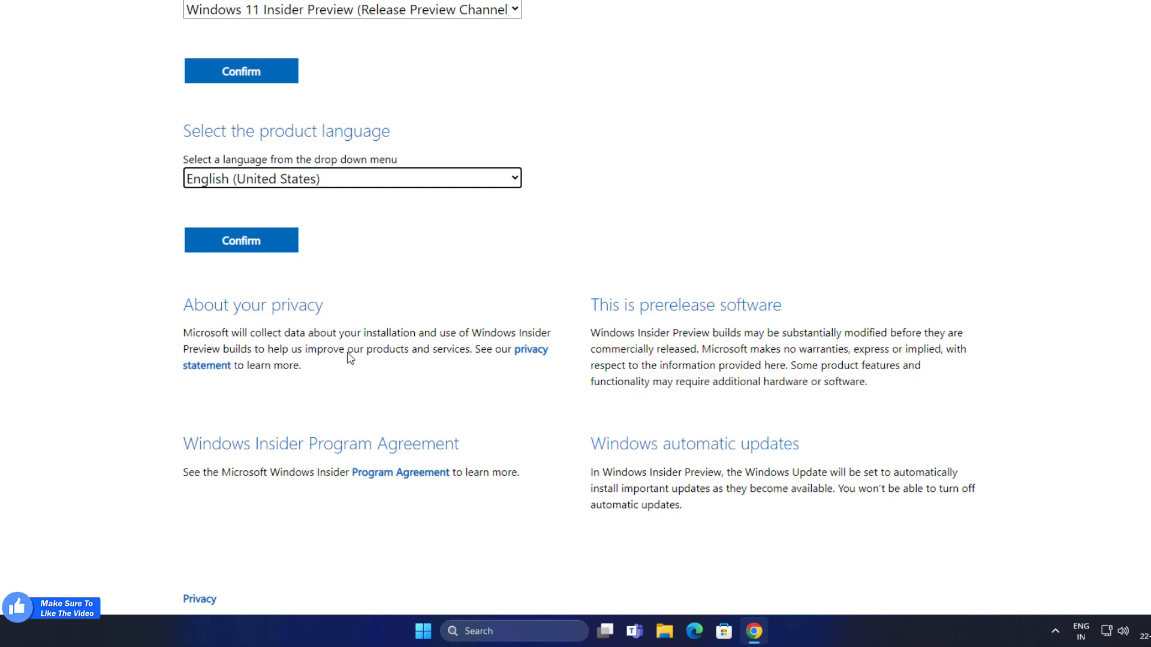
pyautogui.click(241, 240)
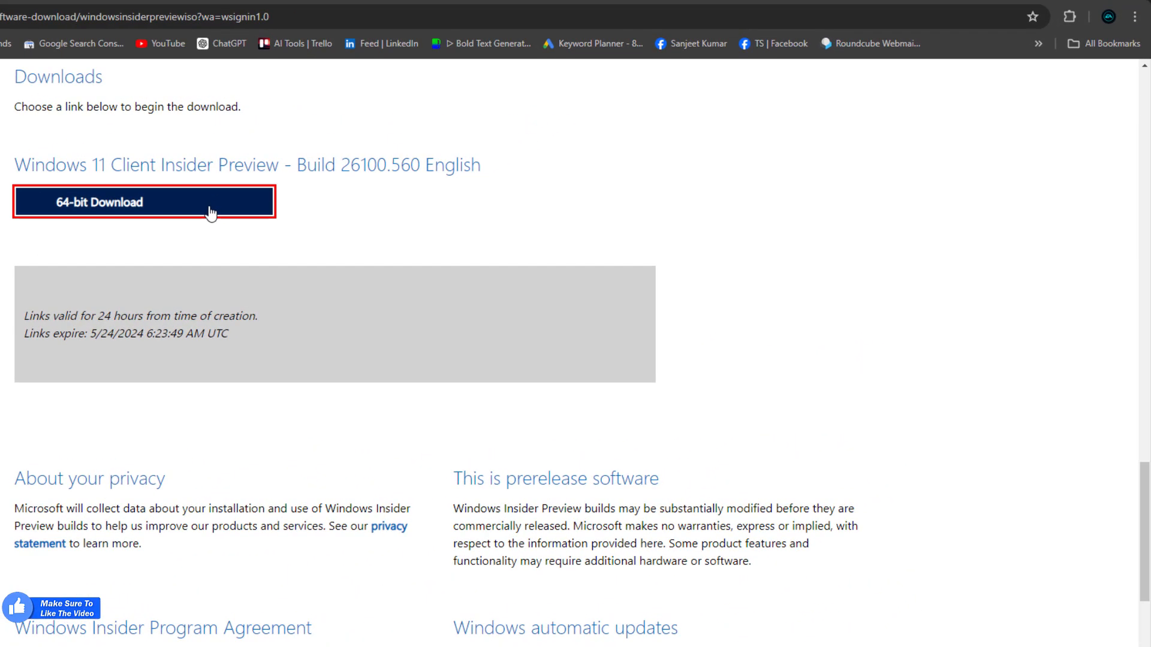
# Start the 64-bit ISO download and view the download history.
pyautogui.click(144, 202)
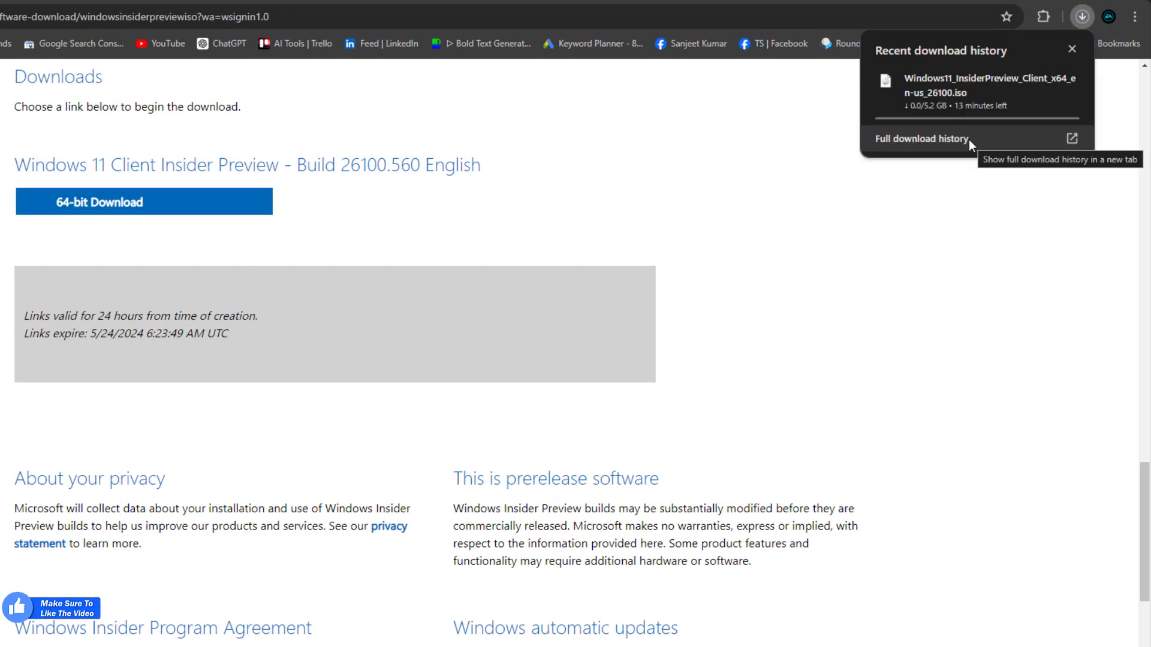
pyautogui.click(922, 139)
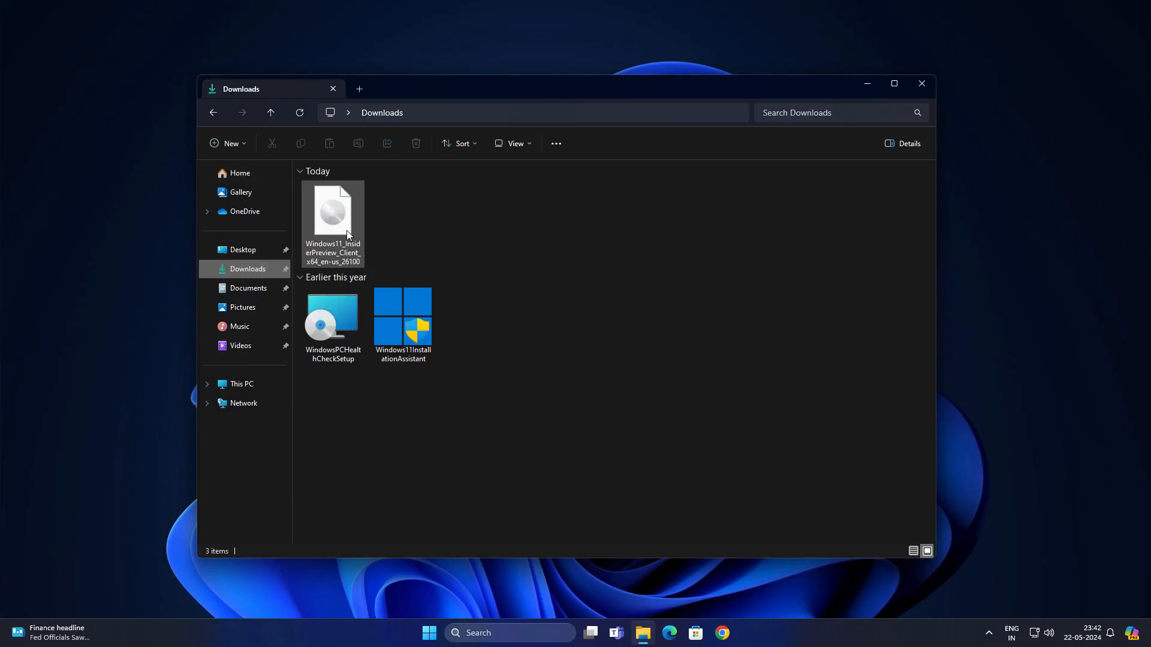
# Mount the Insider Preview ISO from Downloads and launch setup from the DVD drive.
pyautogui.click(332, 213)
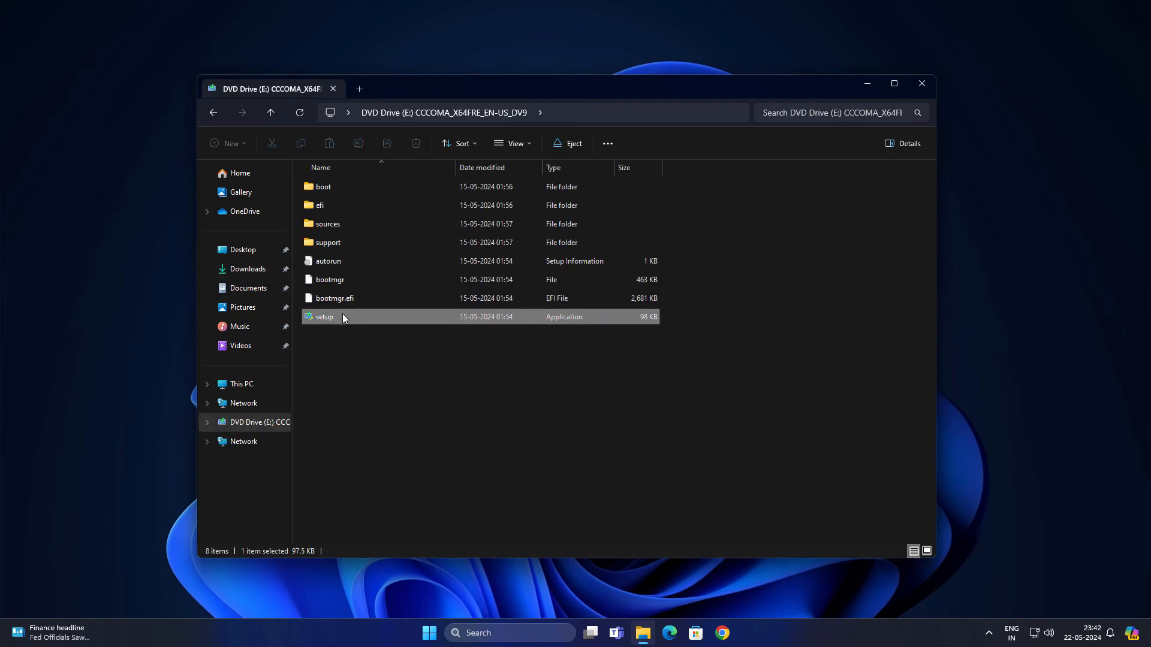
pyautogui.doubleClick(323, 317)
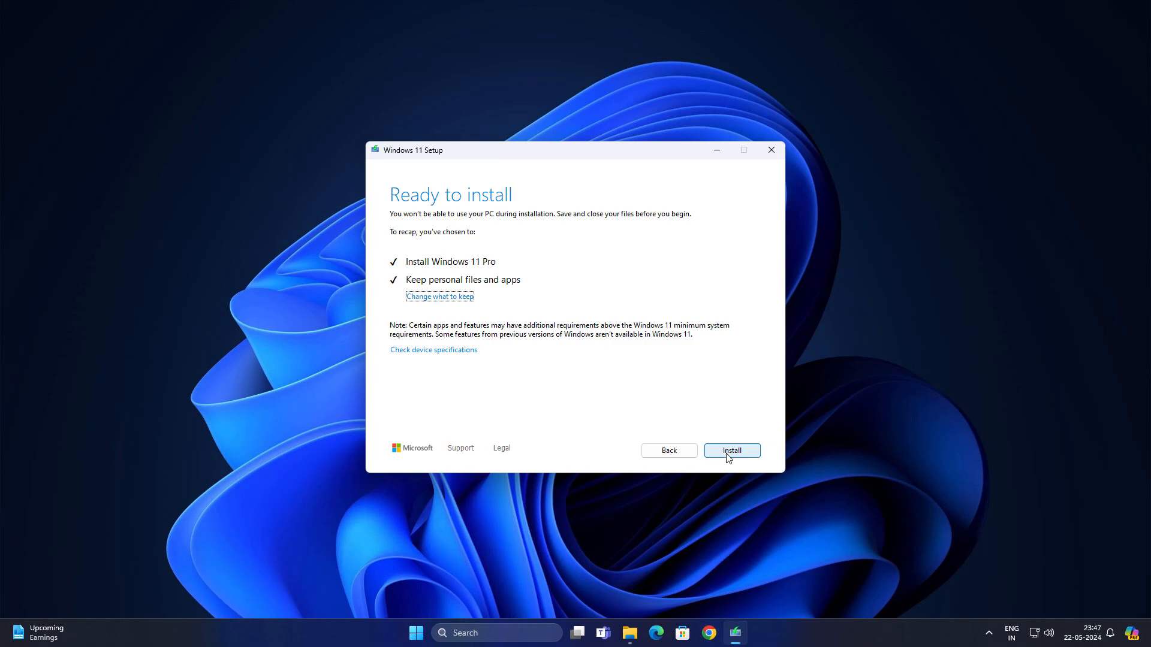
# Begin the Windows 11 Pro upgrade keeping personal files and apps.
pyautogui.click(731, 450)
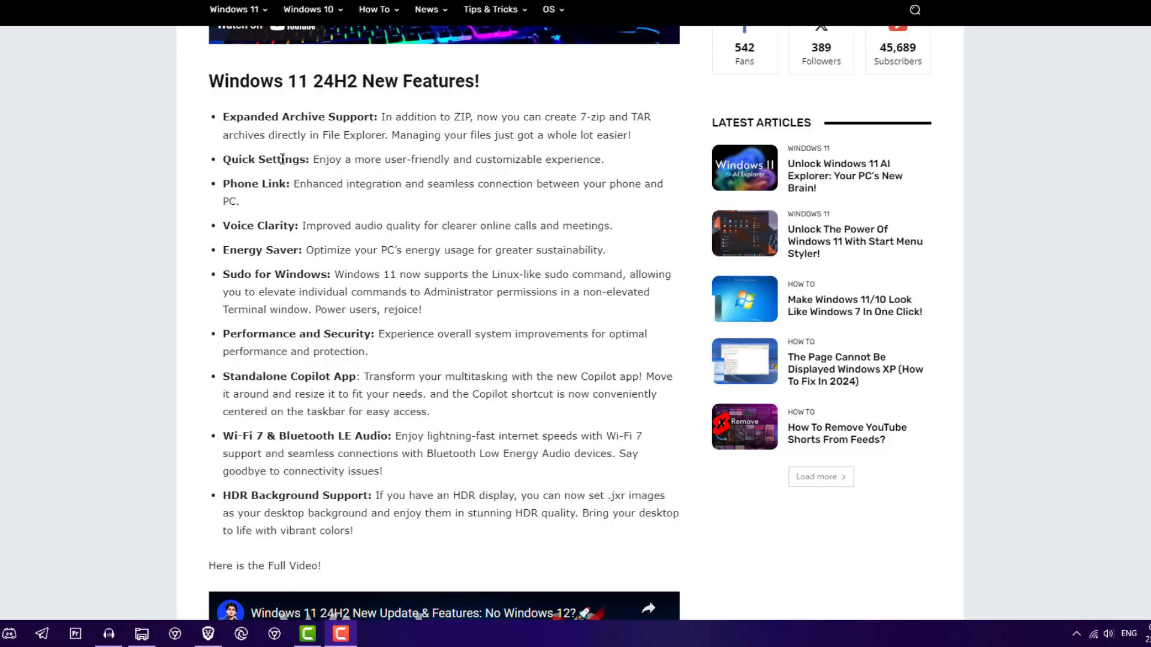
pyautogui.moveTo(301, 217)
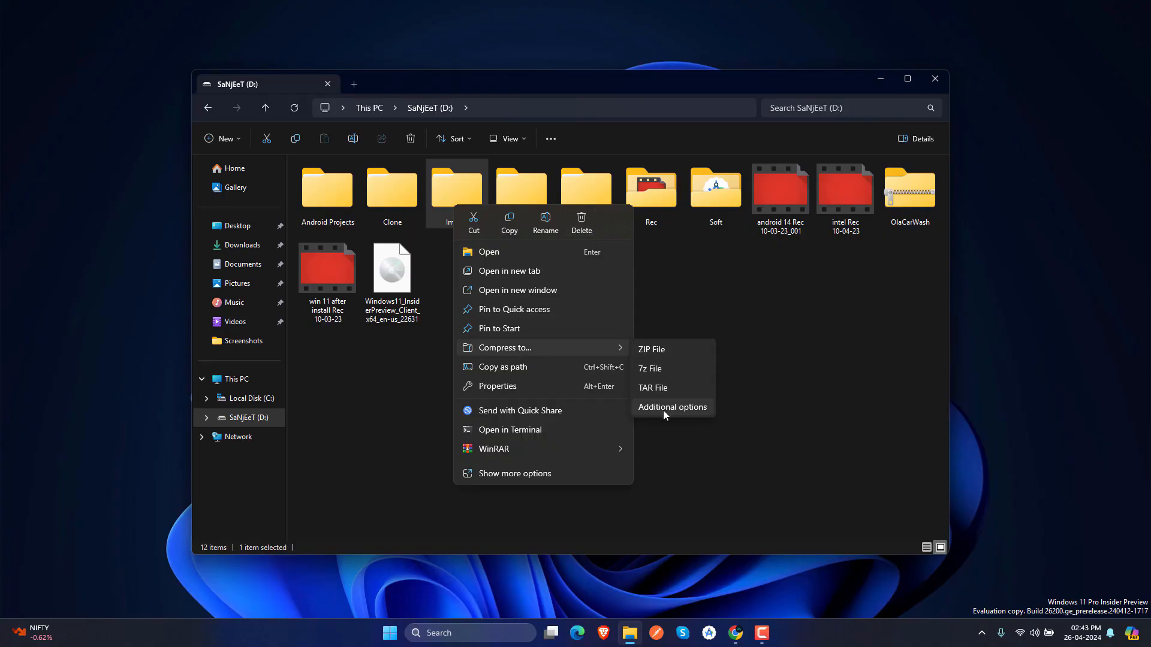
# Show the additional Compress to… archive options for the folder.
pyautogui.click(672, 407)
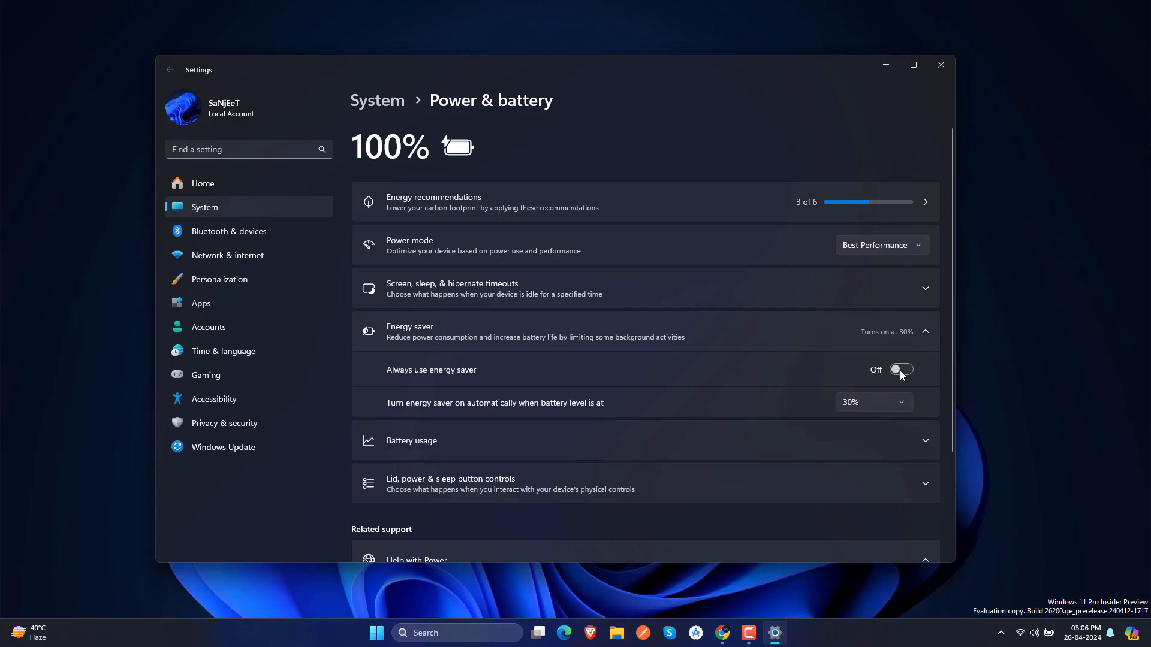
# Switch Always use energy saver to On under Power & battery.
pyautogui.click(901, 369)
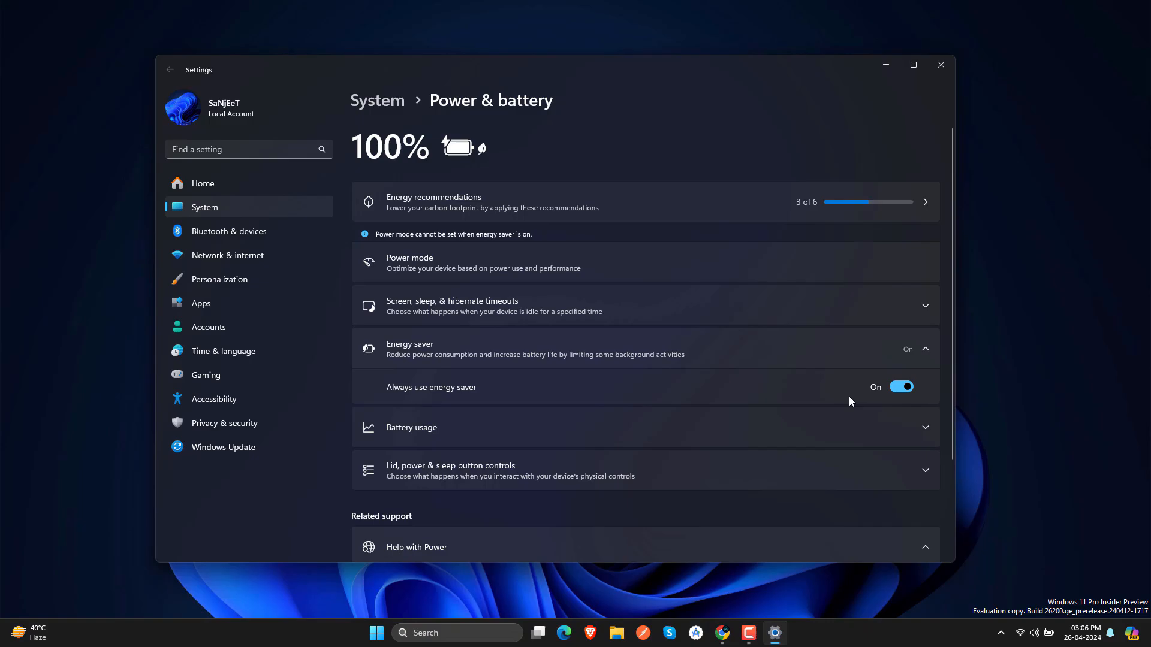
pyautogui.moveTo(845, 398)
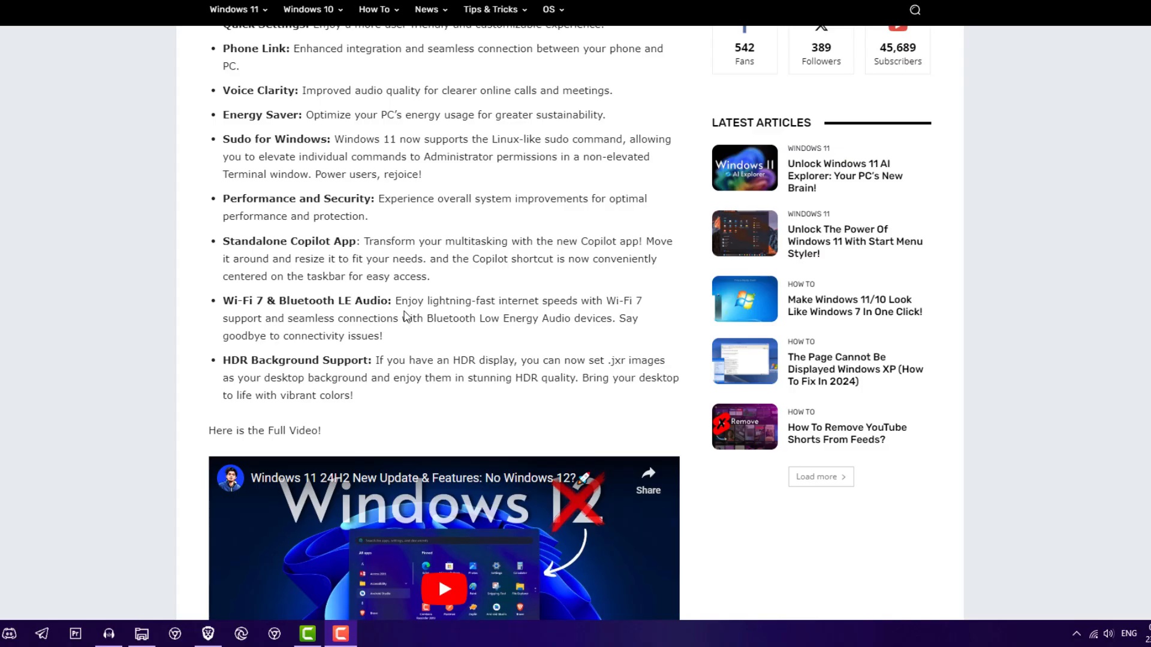
pyautogui.scroll(-3)
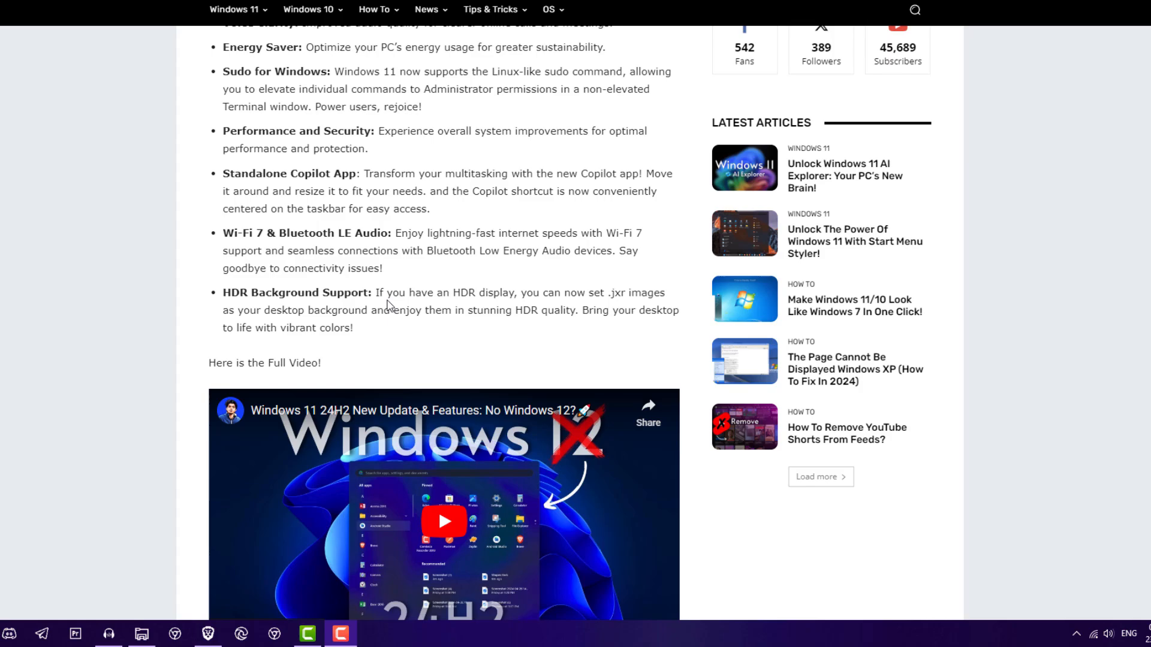
pyautogui.moveTo(470, 296)
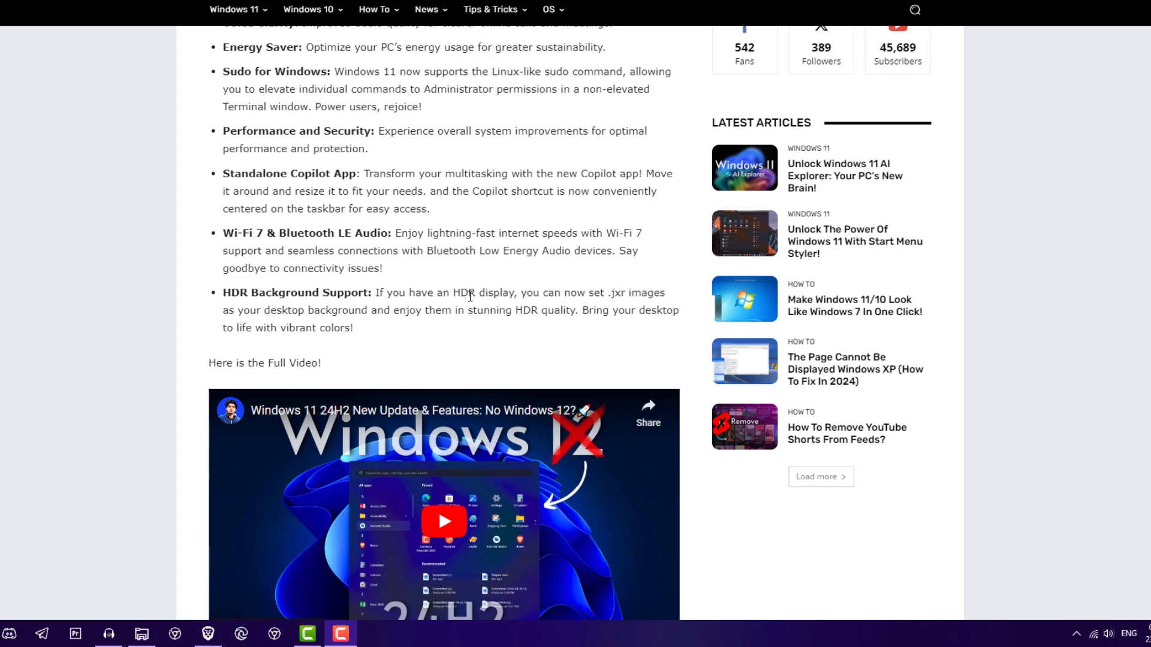
pyautogui.moveTo(615, 292)
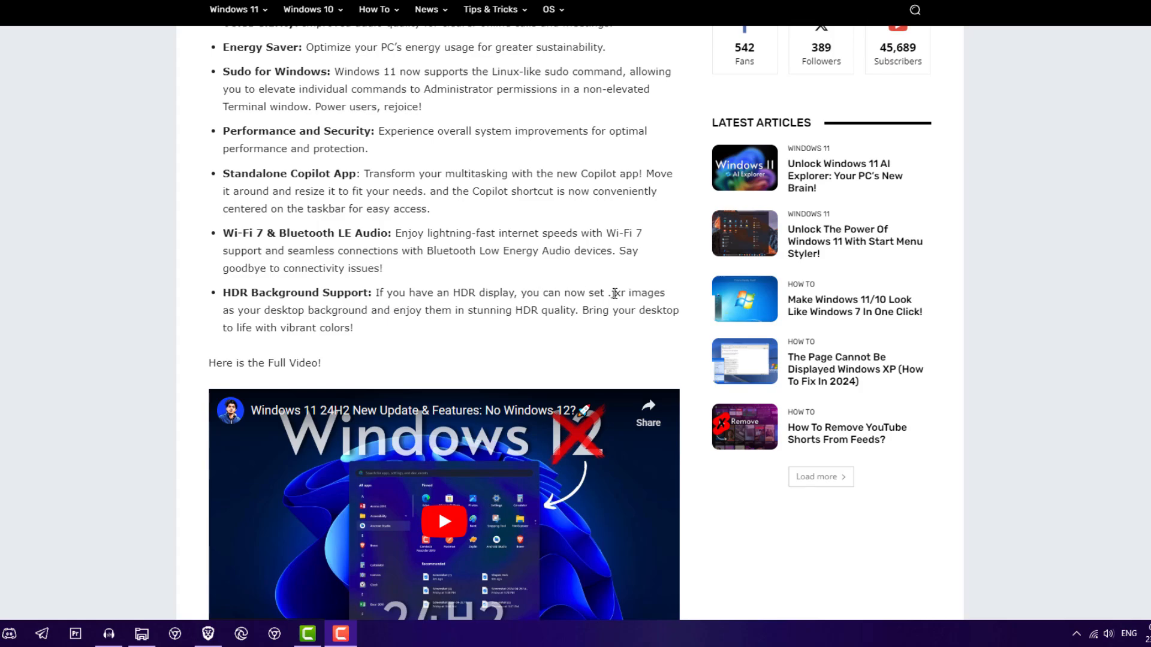
pyautogui.moveTo(399, 323)
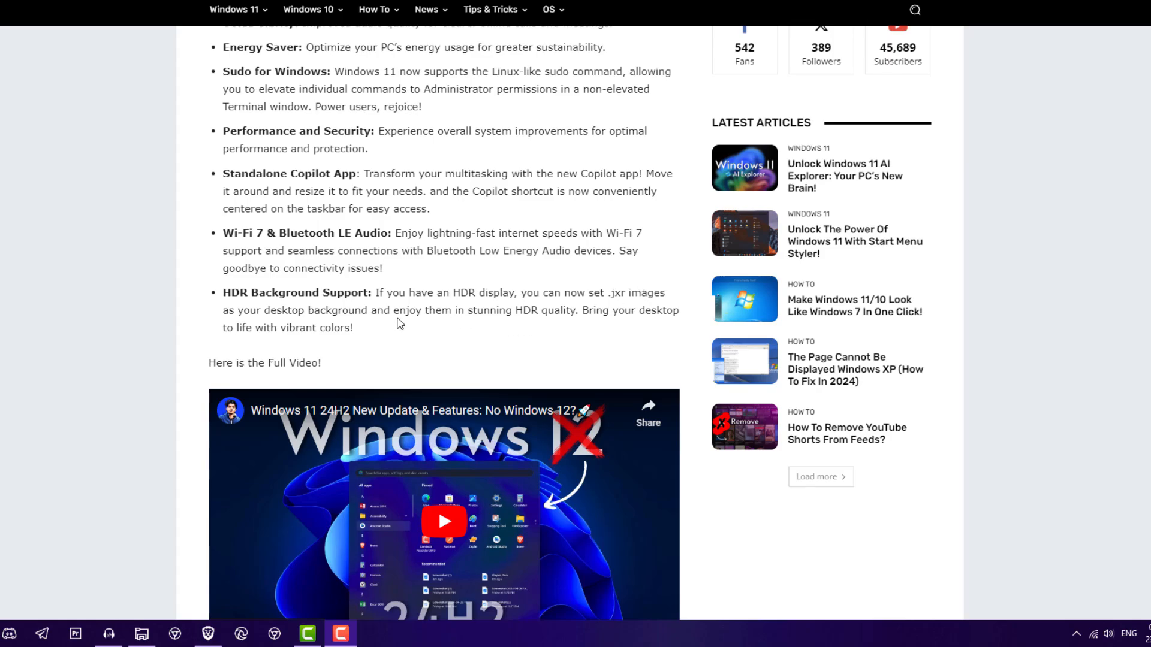
pyautogui.moveTo(411, 306)
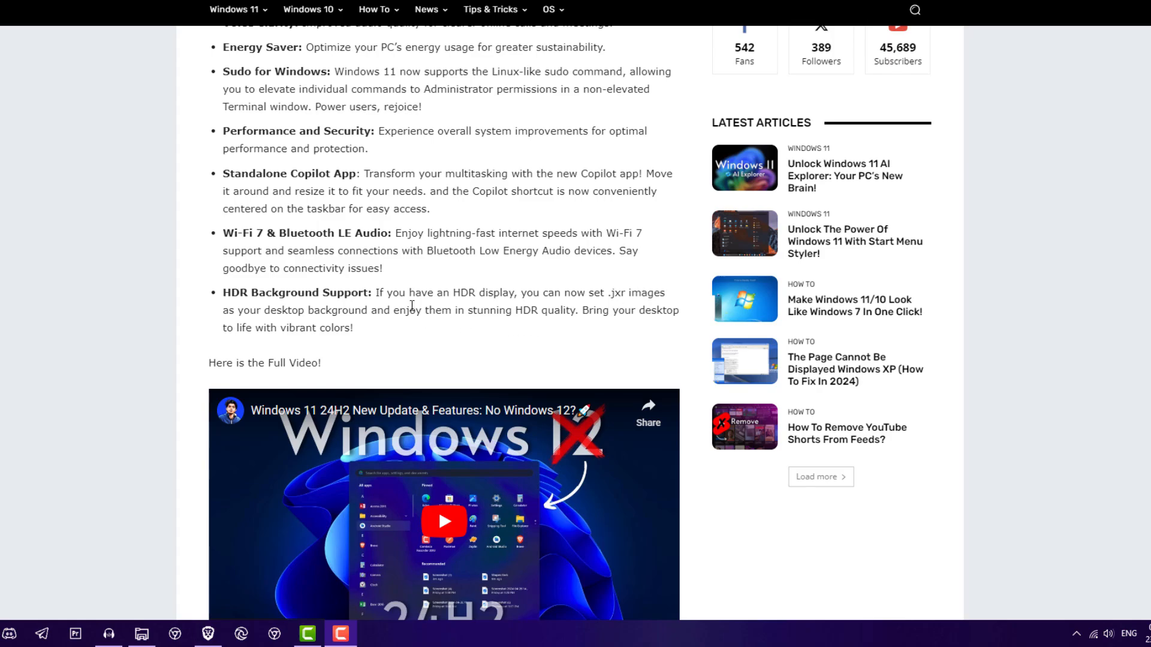
pyautogui.scroll(-3)
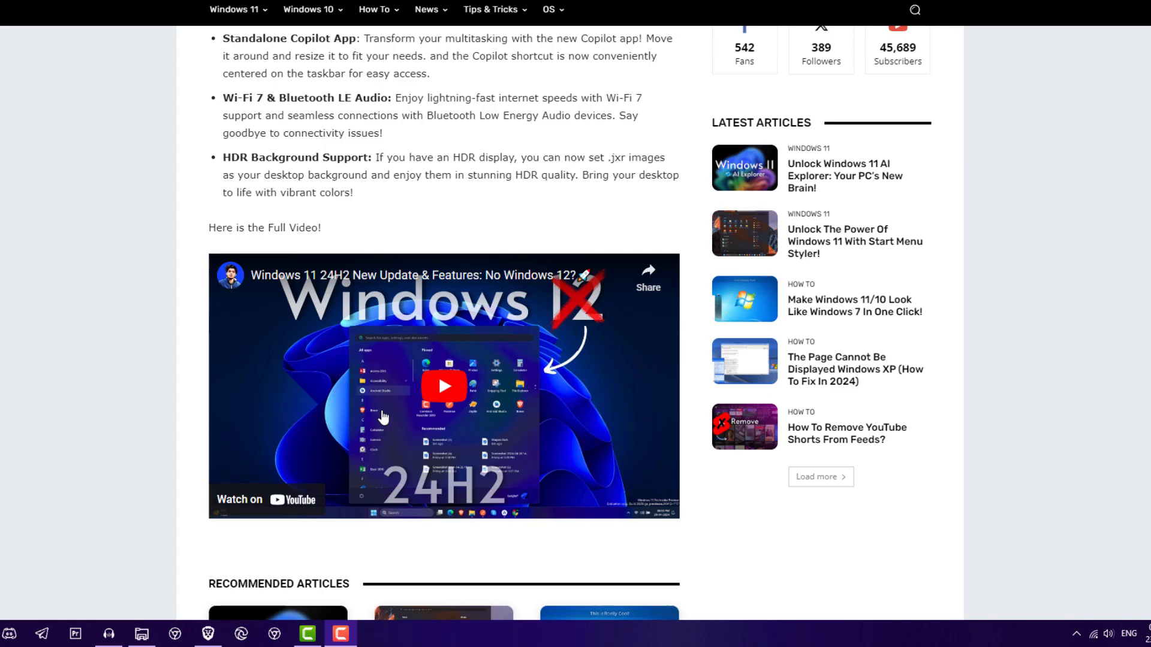